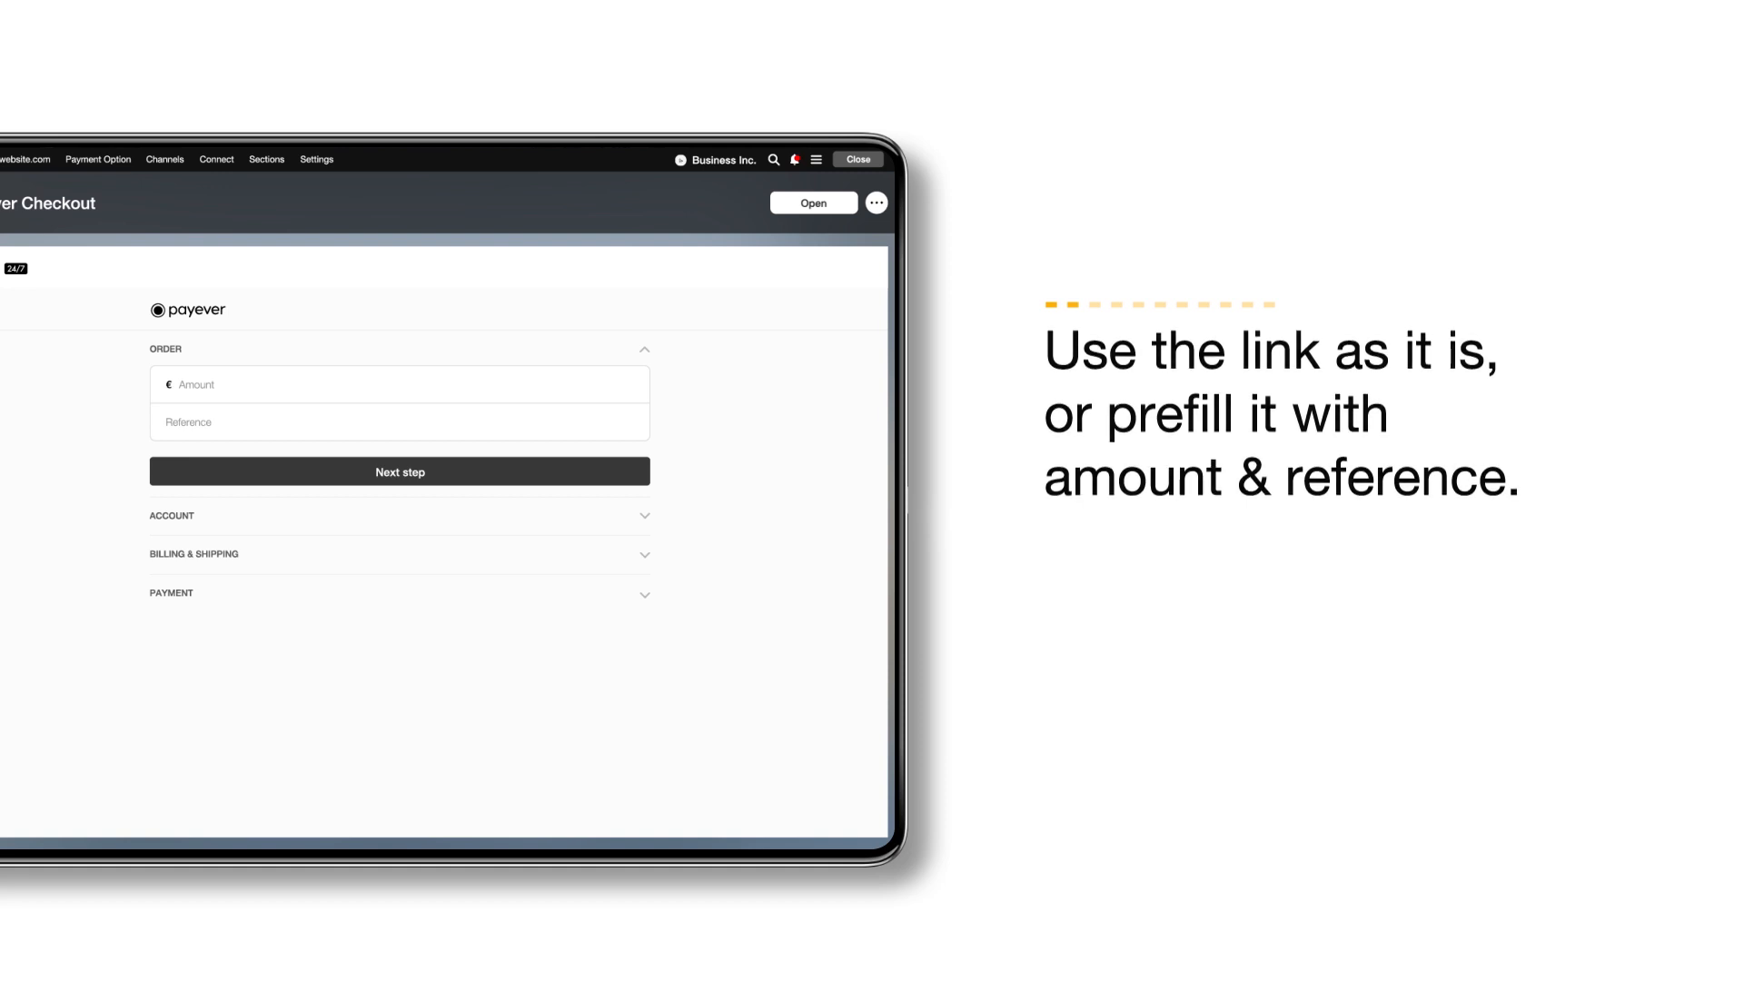
# Prefill the checkout with Mountainbike 26" at €599, Musterweg 12 billing, and Santander Installments
pyautogui.click(193, 456)
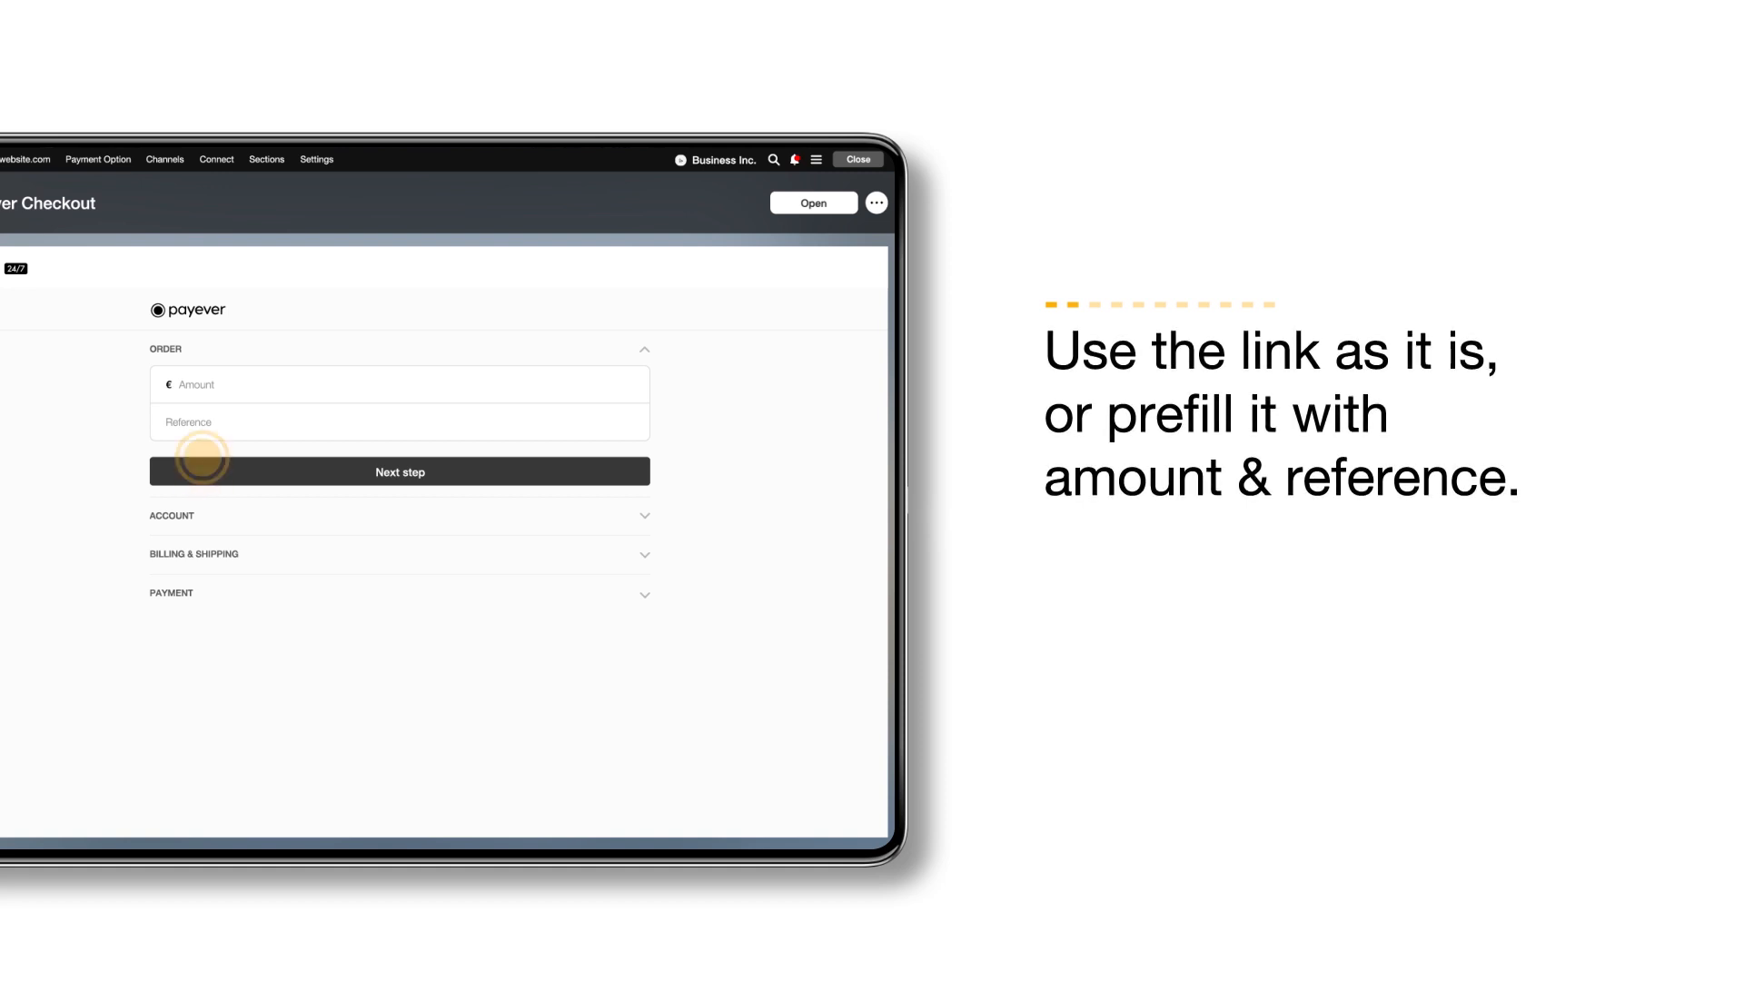
pyautogui.click(400, 471)
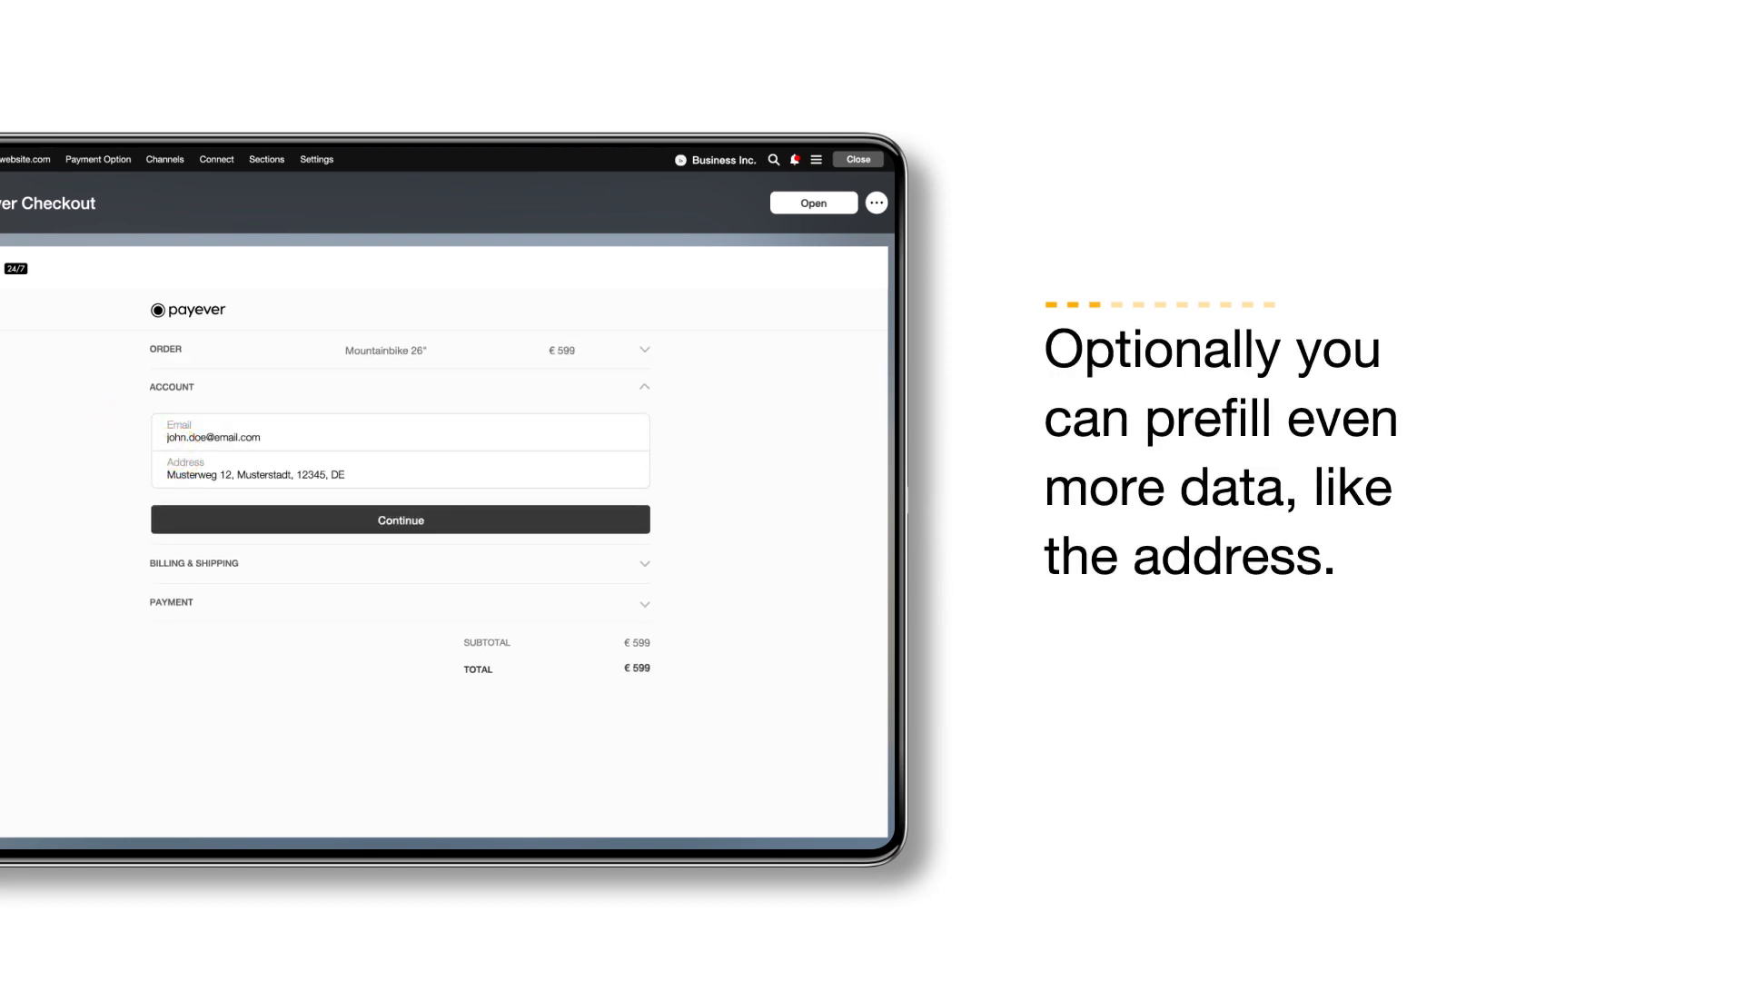
pyautogui.click(401, 564)
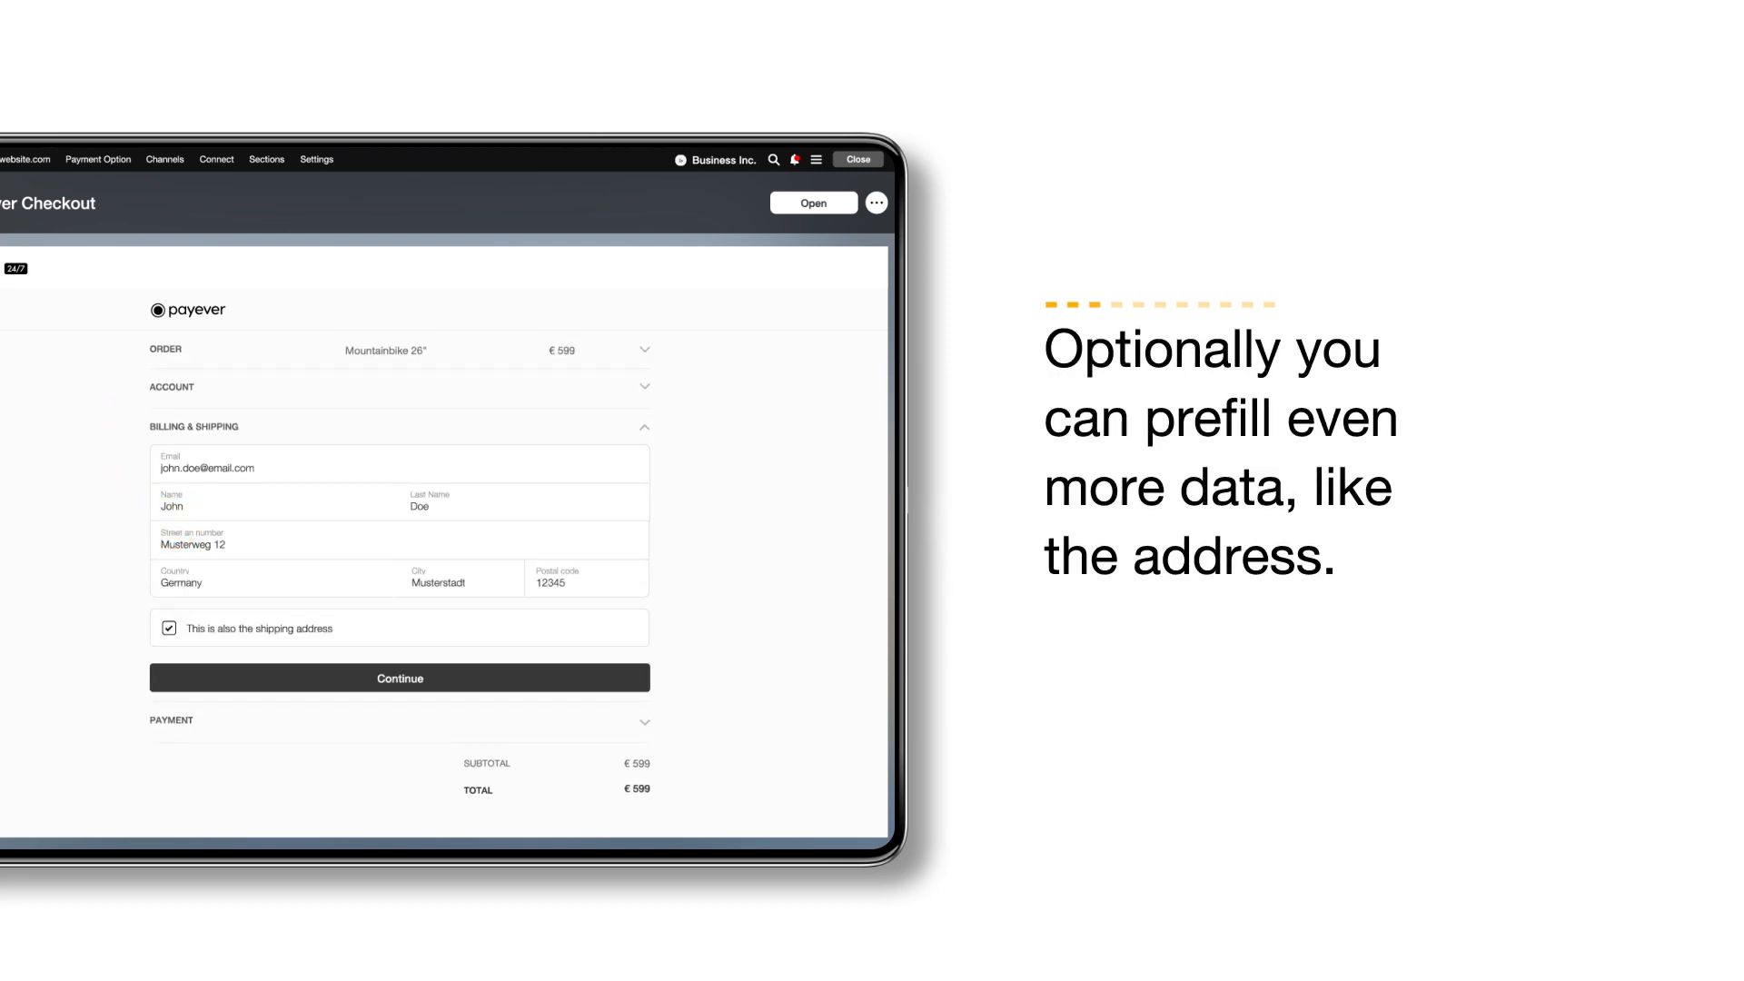
pyautogui.click(399, 678)
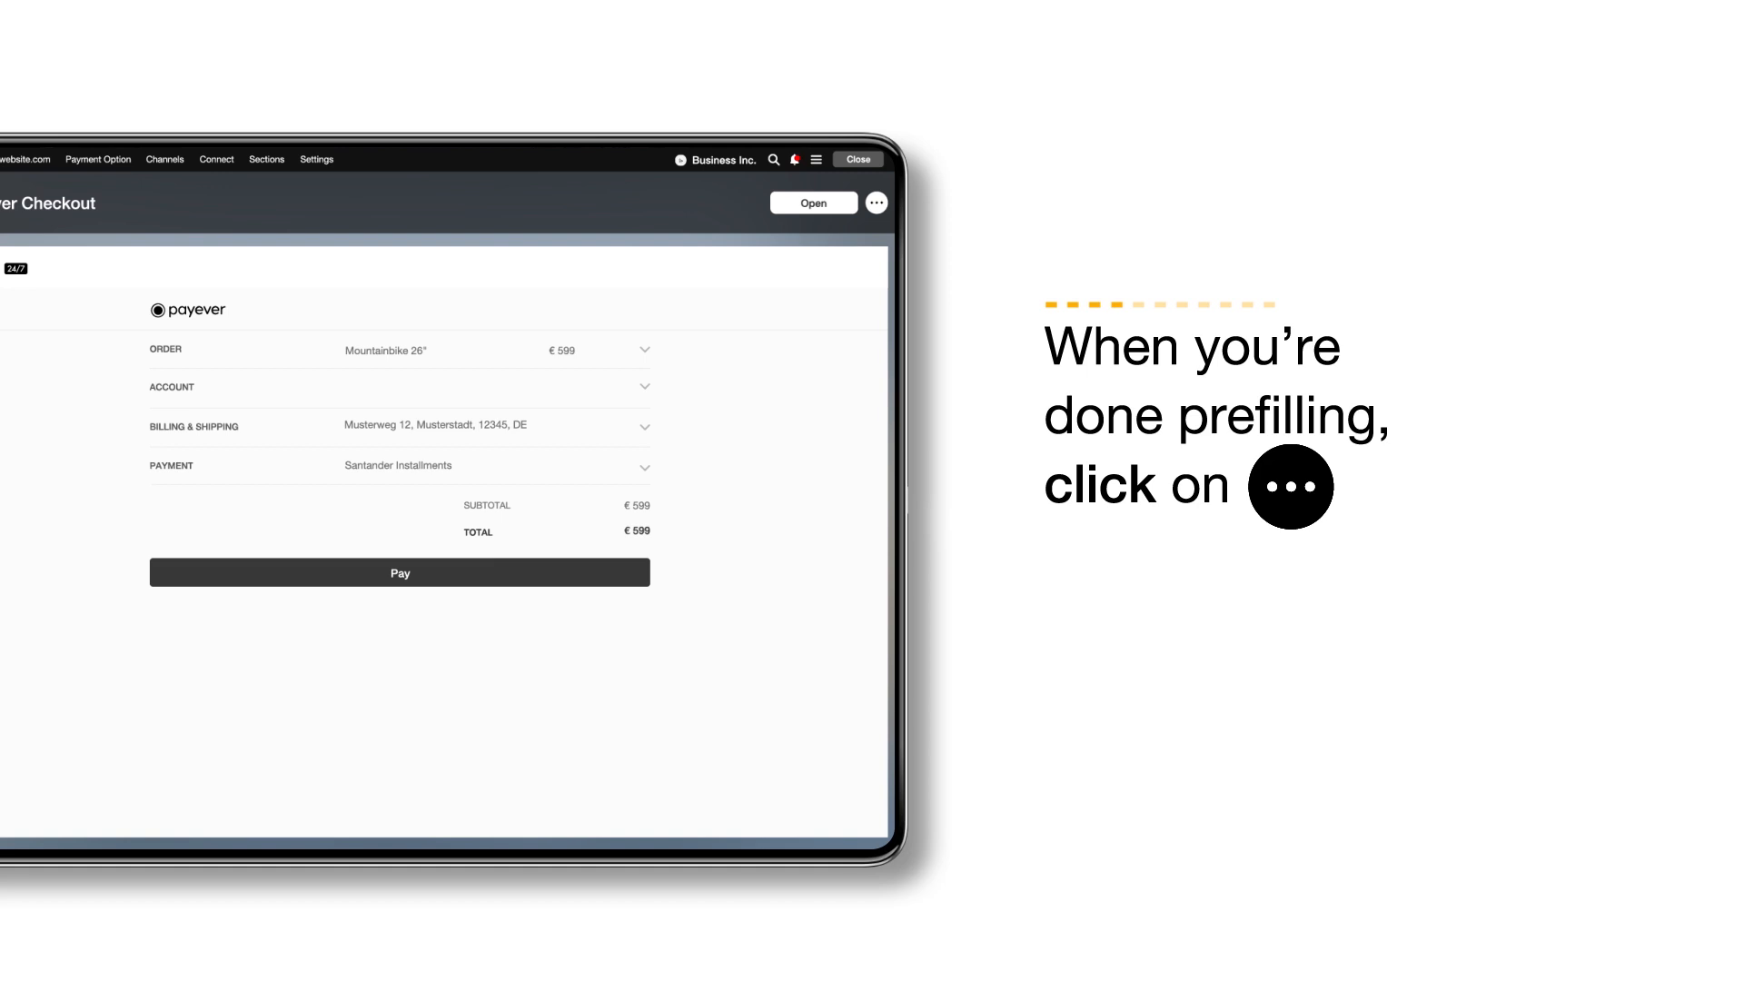
# Copy the prefilled checkout link from the ⋯ menu and view it in a browser
pyautogui.click(876, 202)
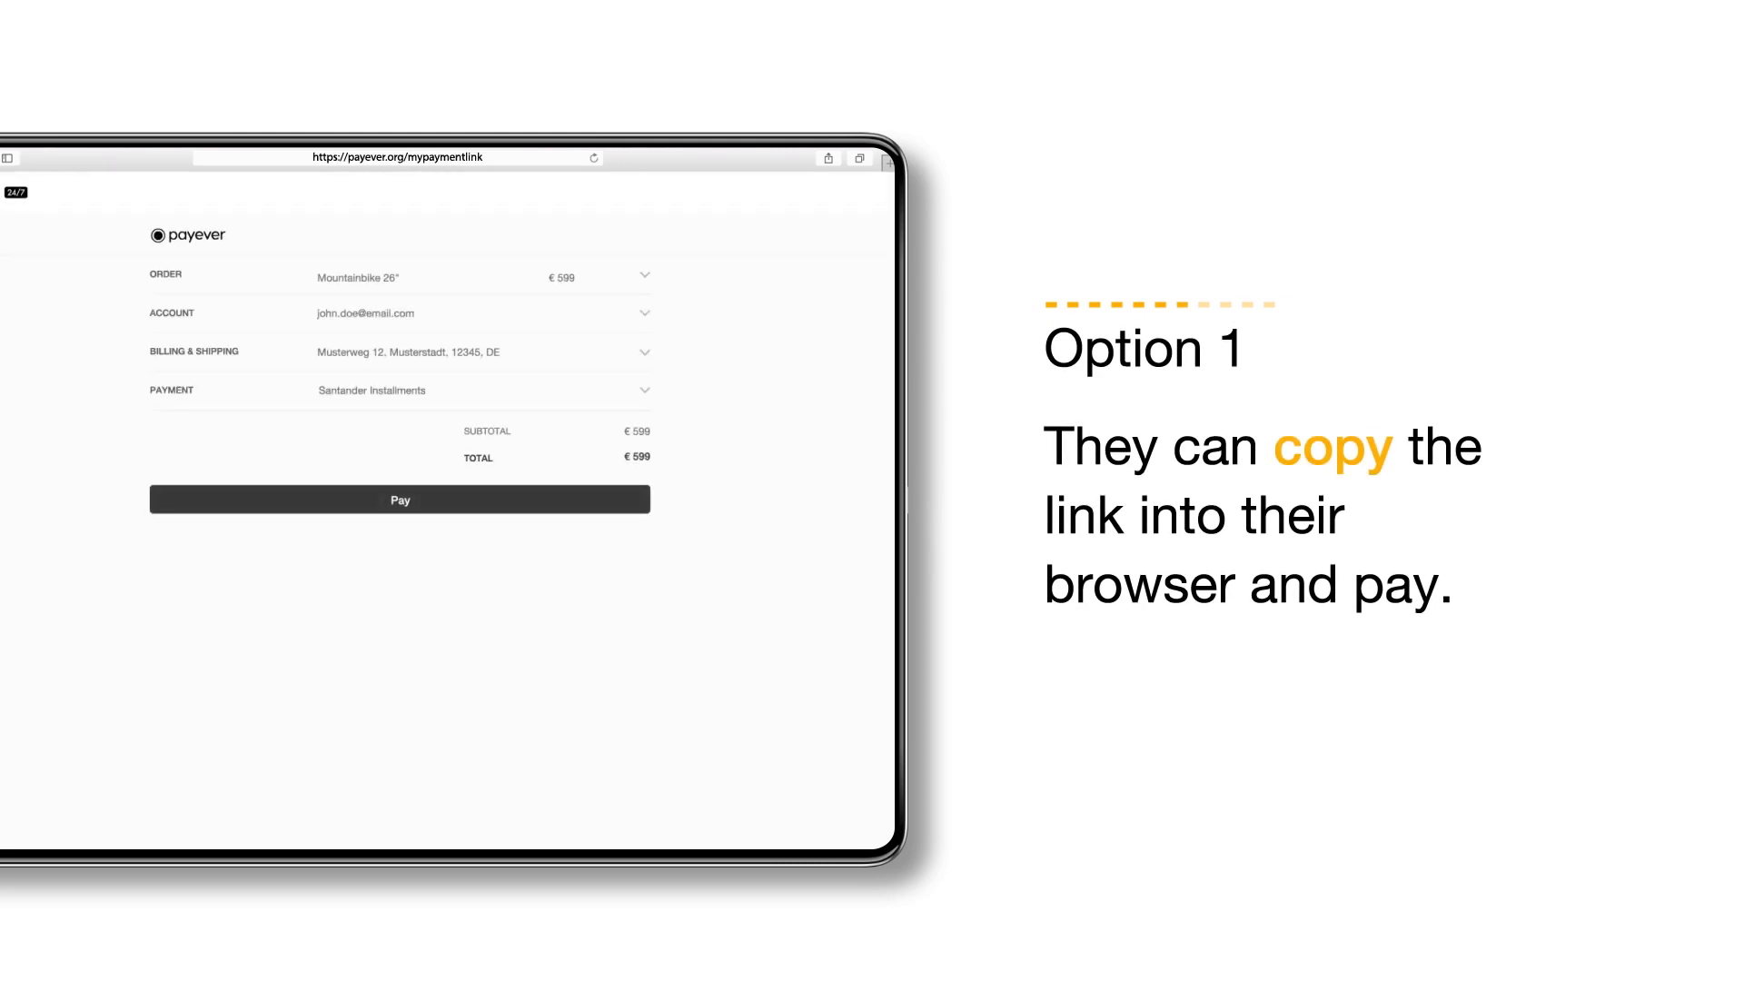
pyautogui.click(878, 202)
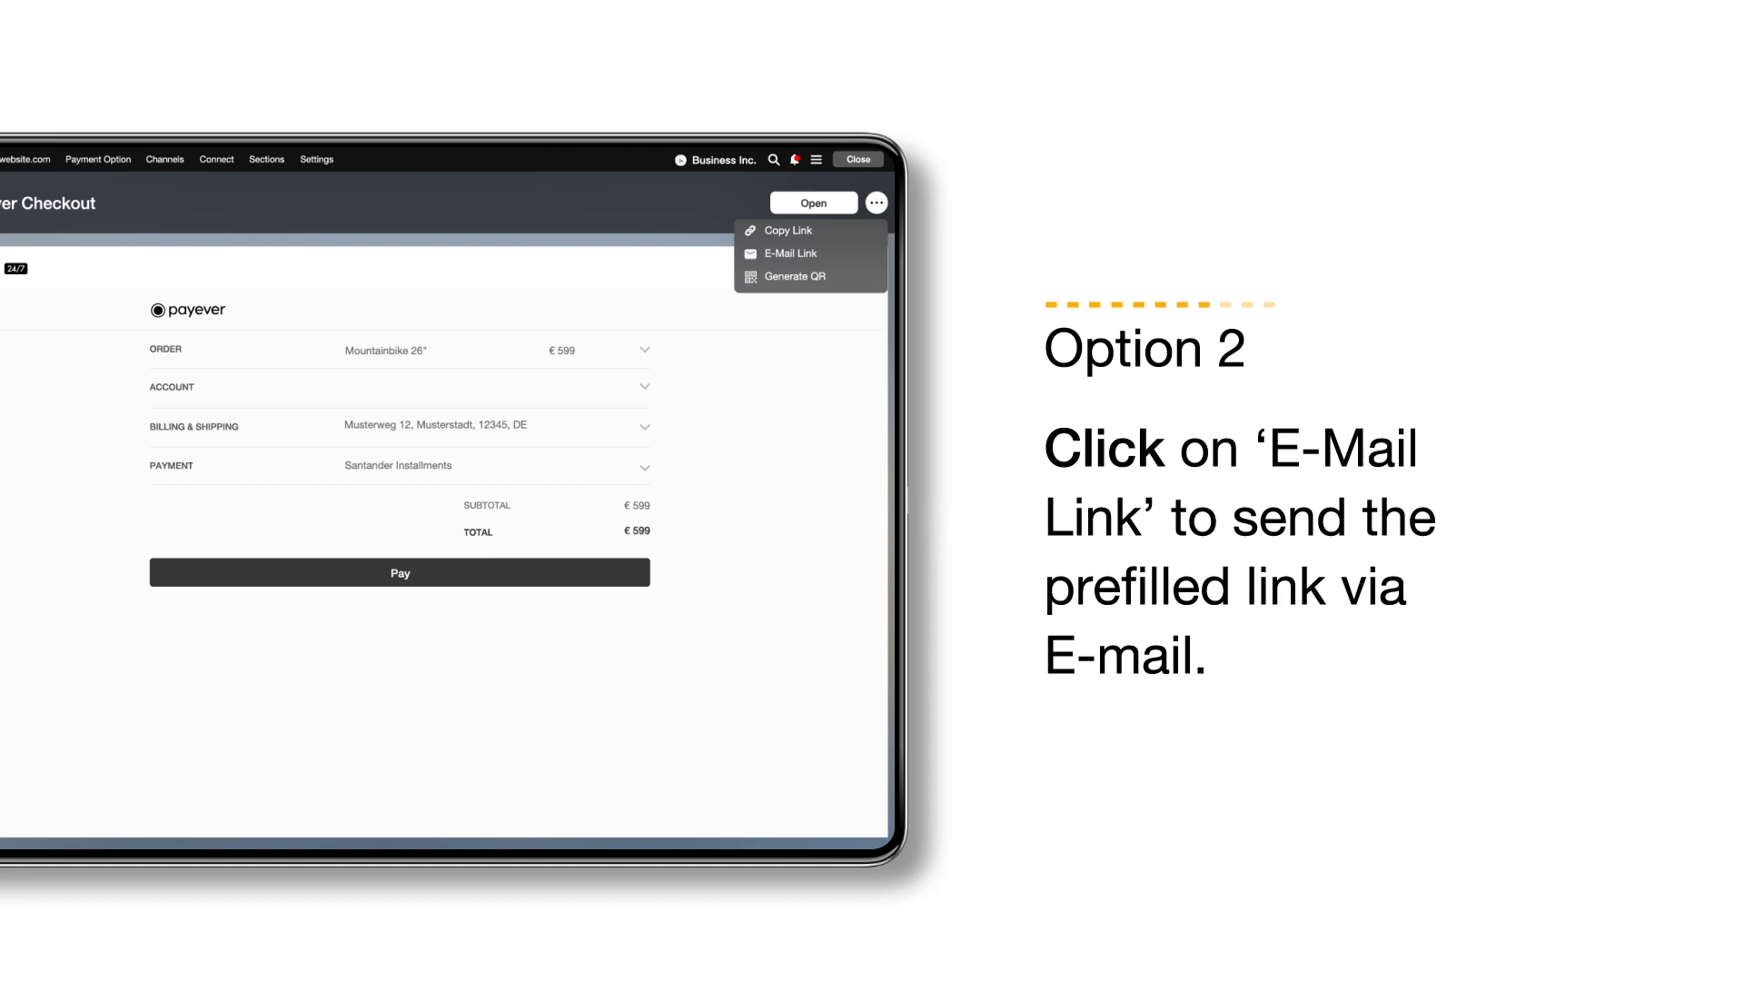
# Send the 'Your personal payment link' email containing the prefilled checkout link
pyautogui.click(789, 254)
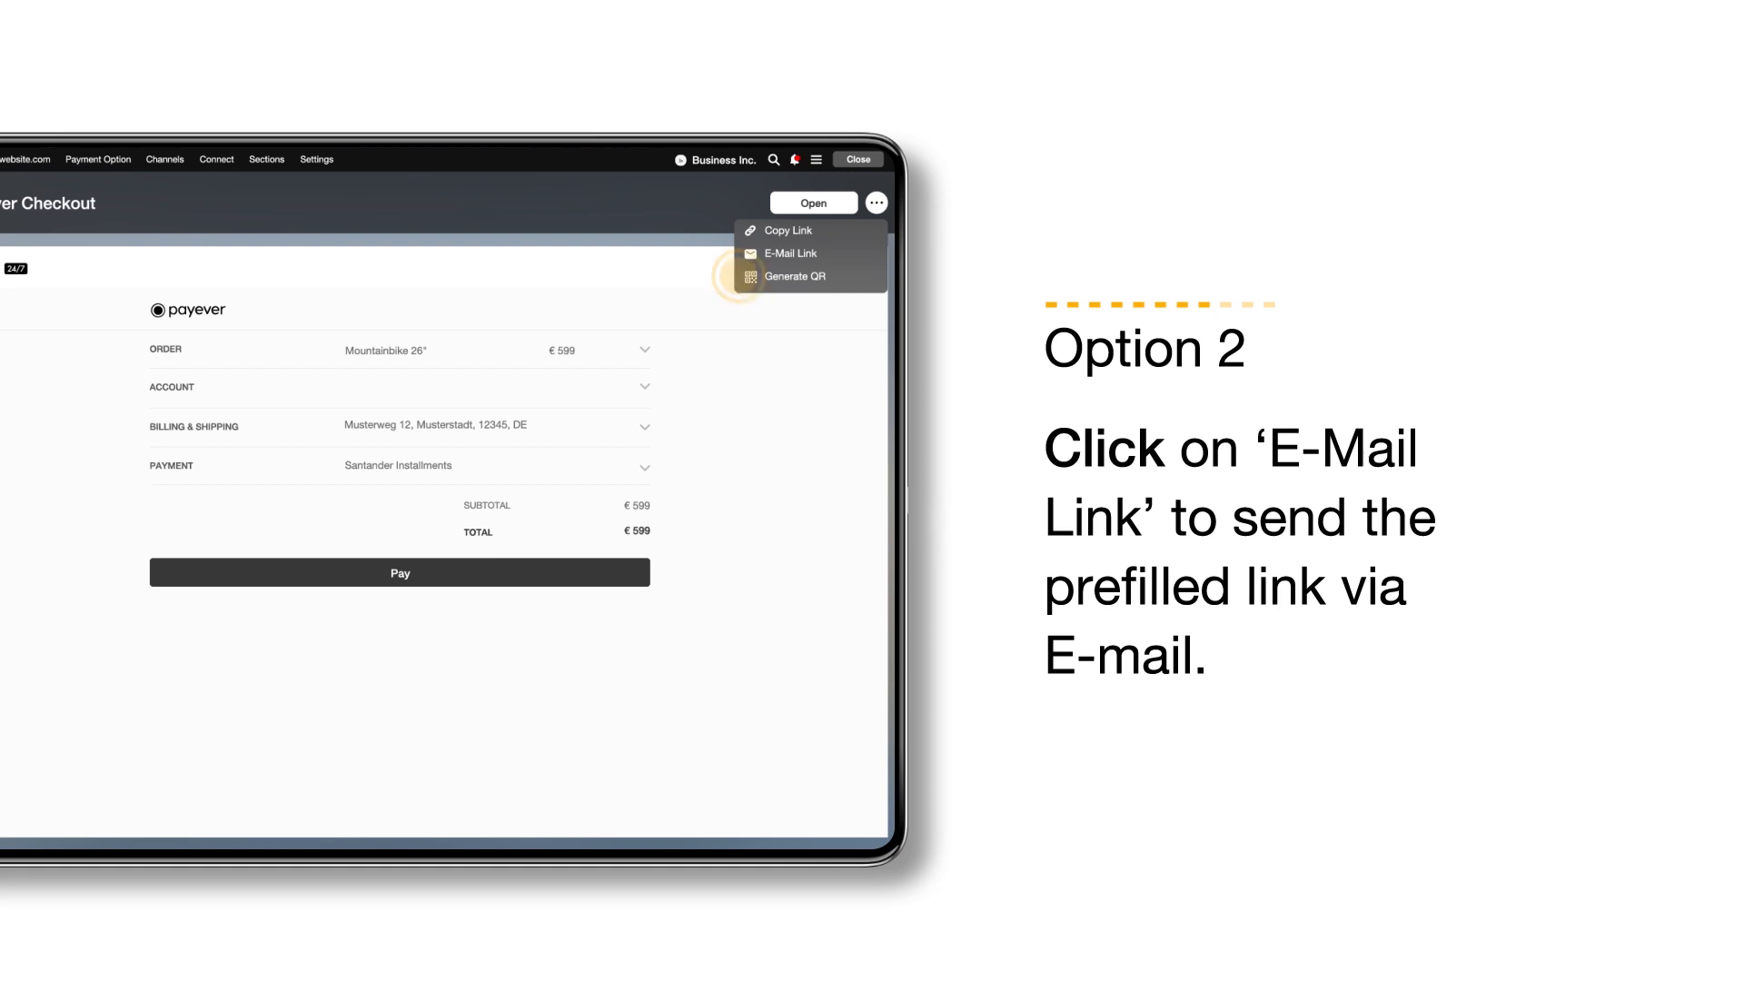
pyautogui.click(788, 254)
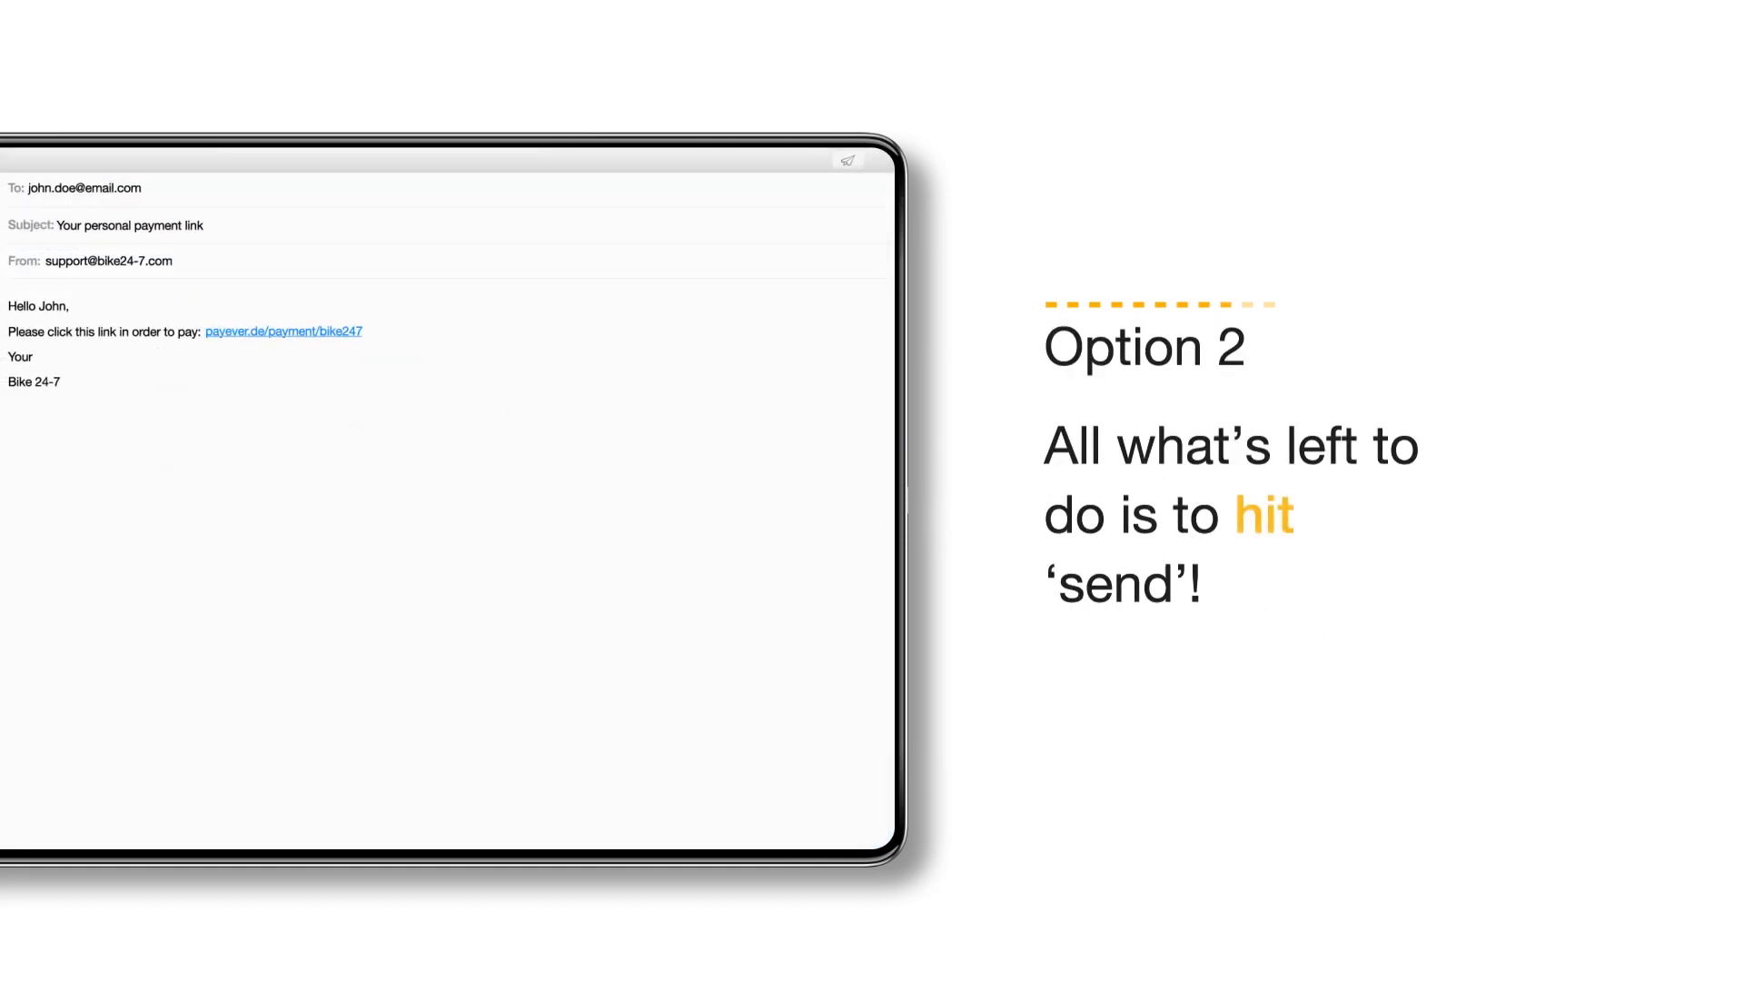
pyautogui.click(849, 168)
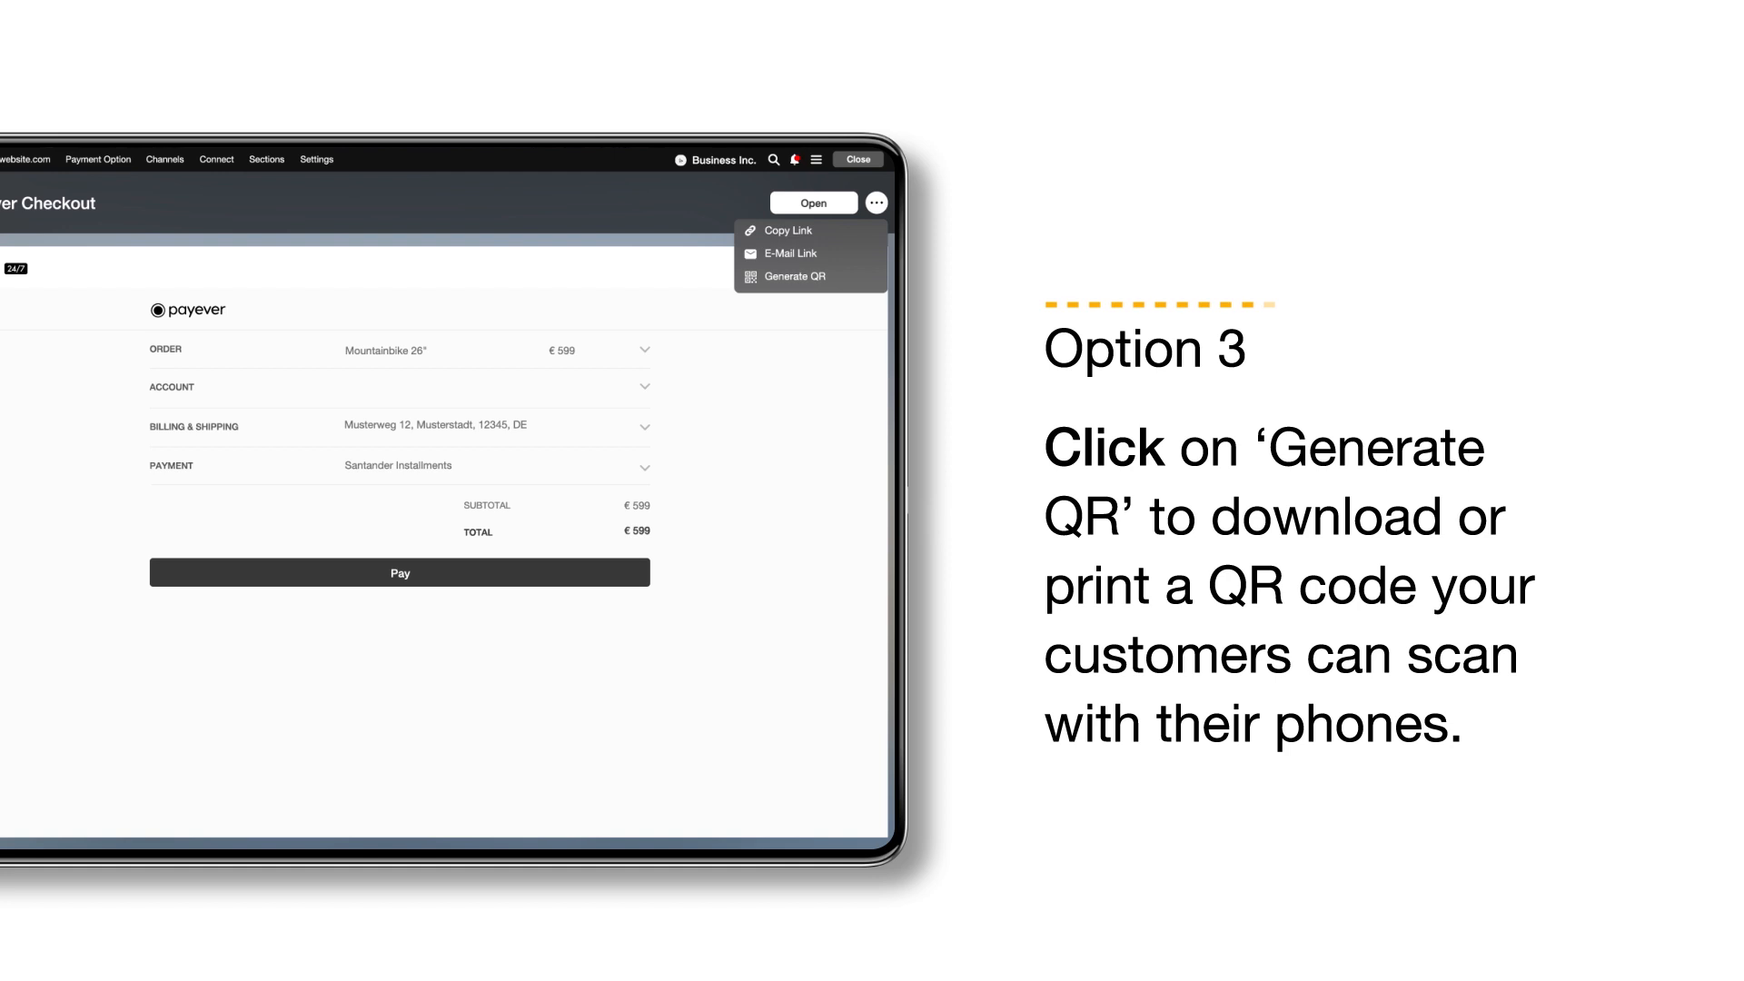
# Generate the QR_code_for_print.pdf reading 'Pay now.' with the payment link
pyautogui.click(799, 276)
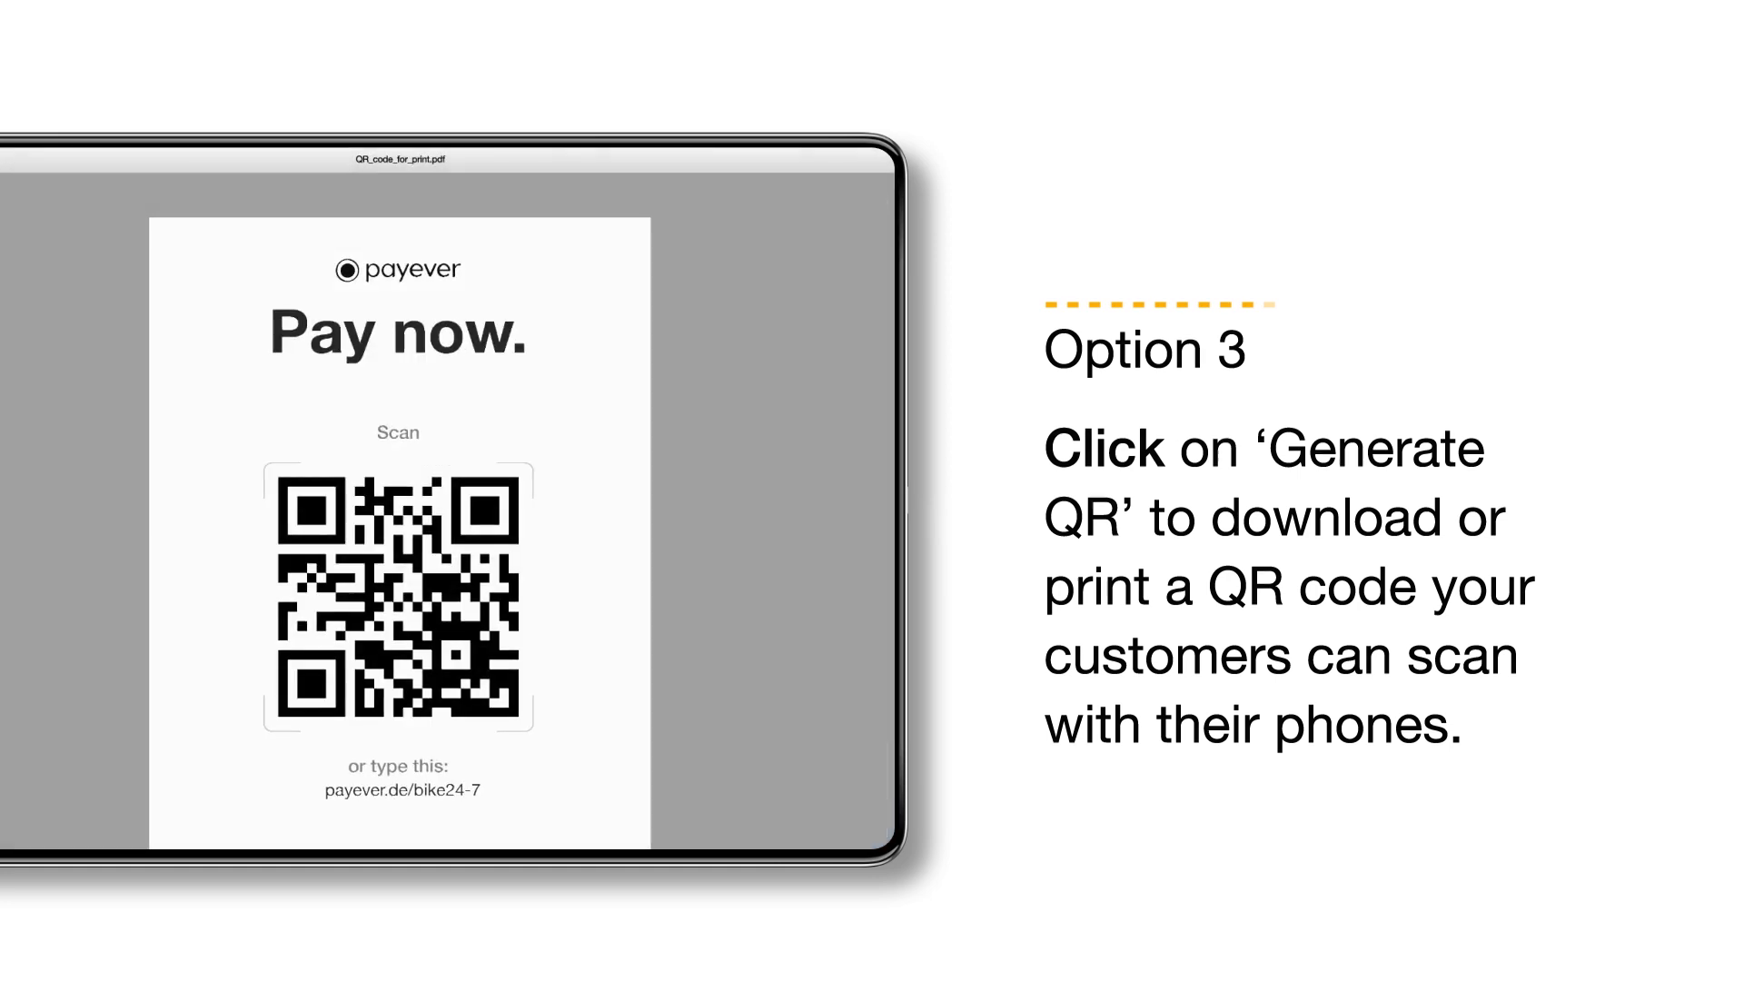